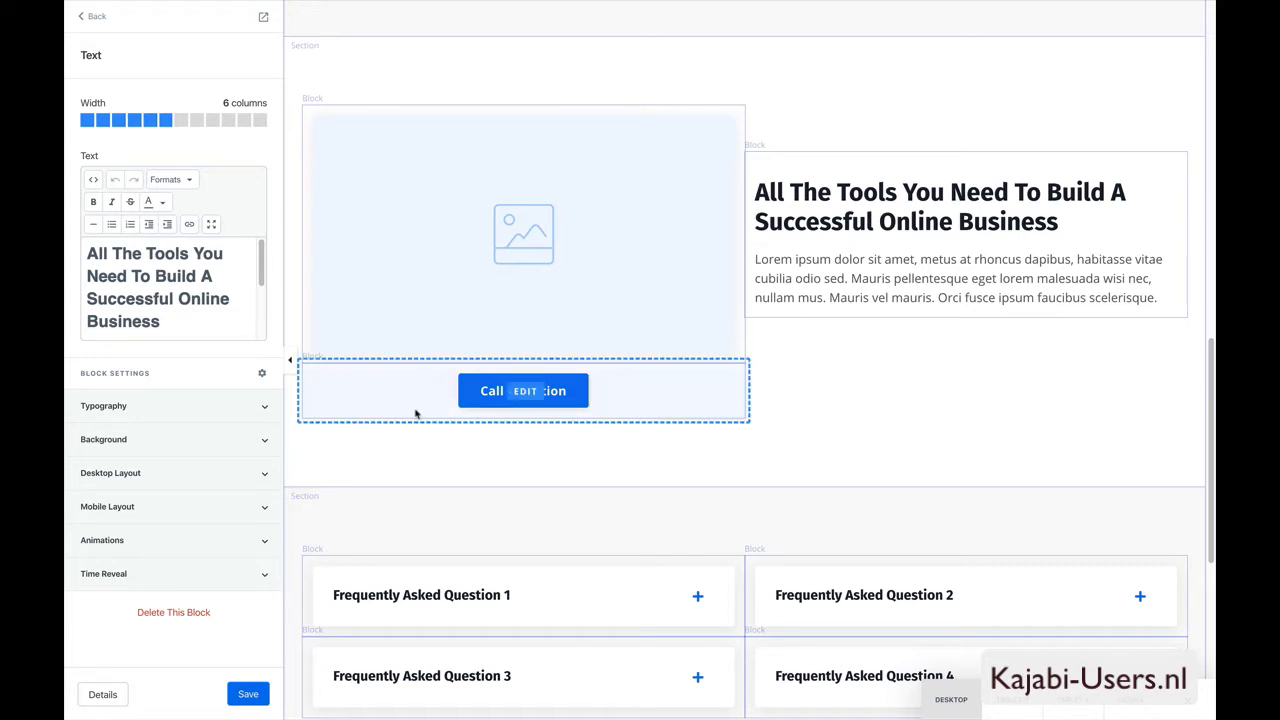
pyautogui.moveTo(419, 417)
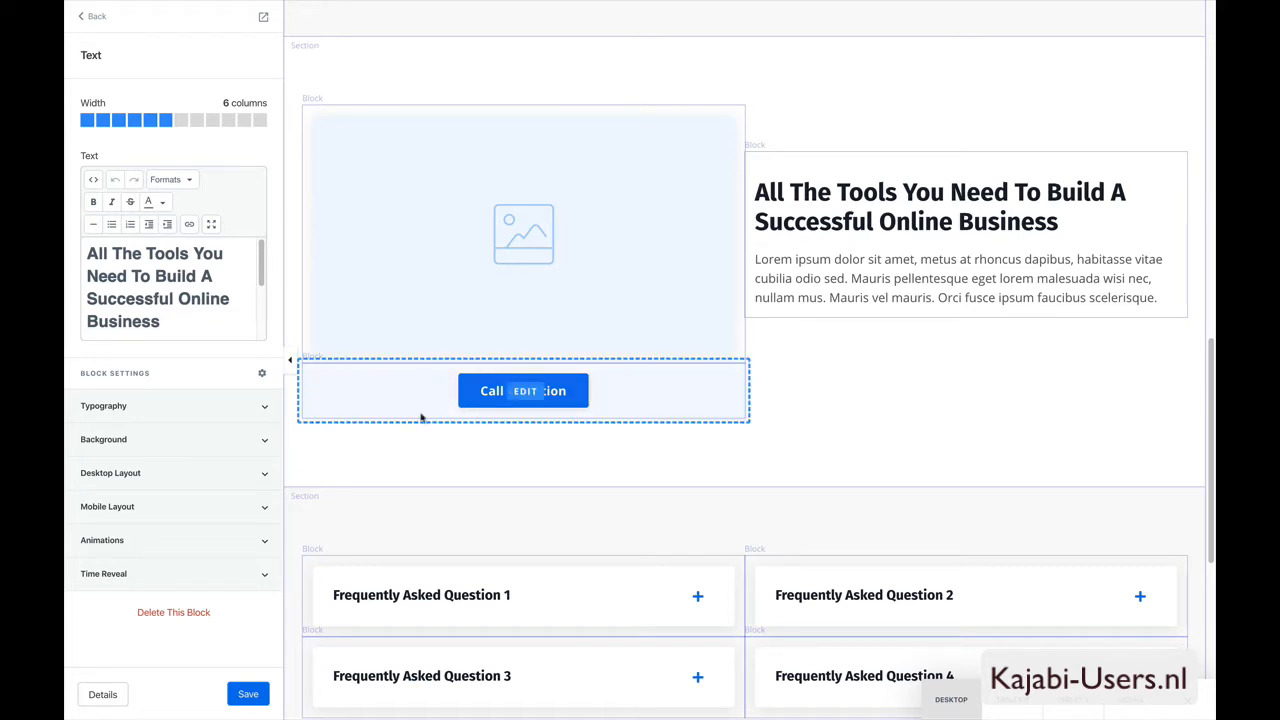
pyautogui.moveTo(710, 421)
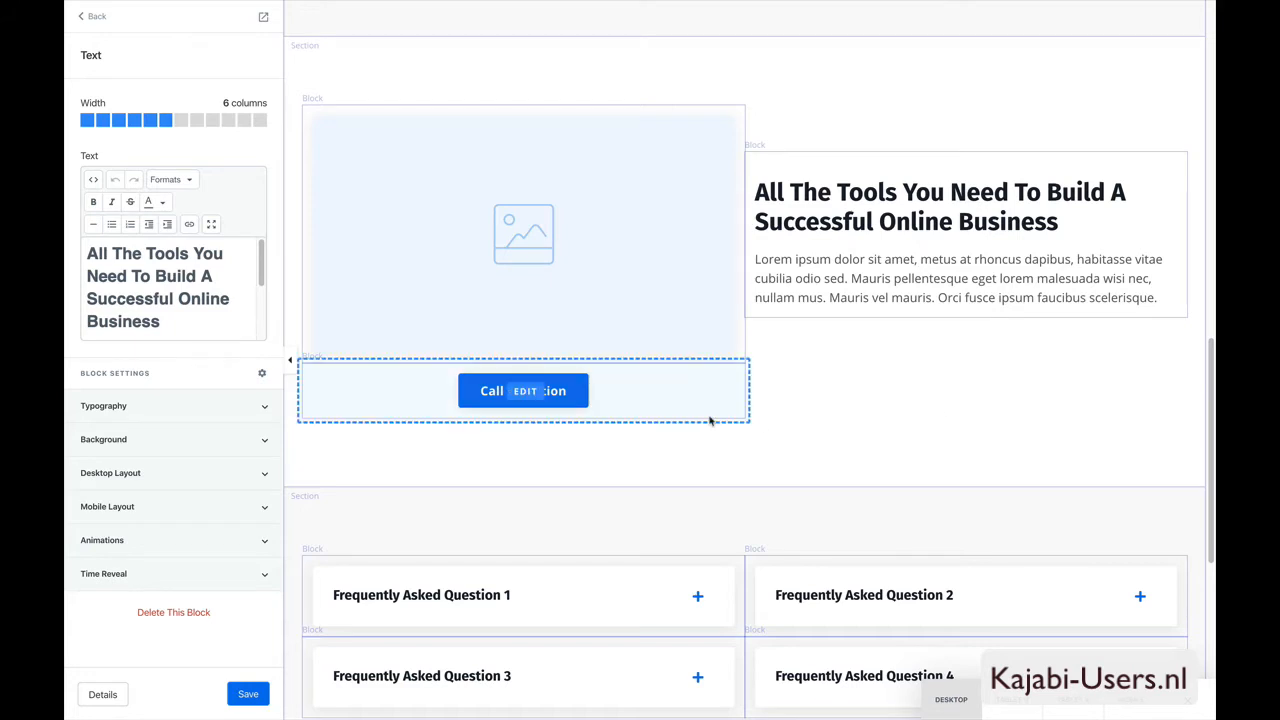
pyautogui.moveTo(707, 407)
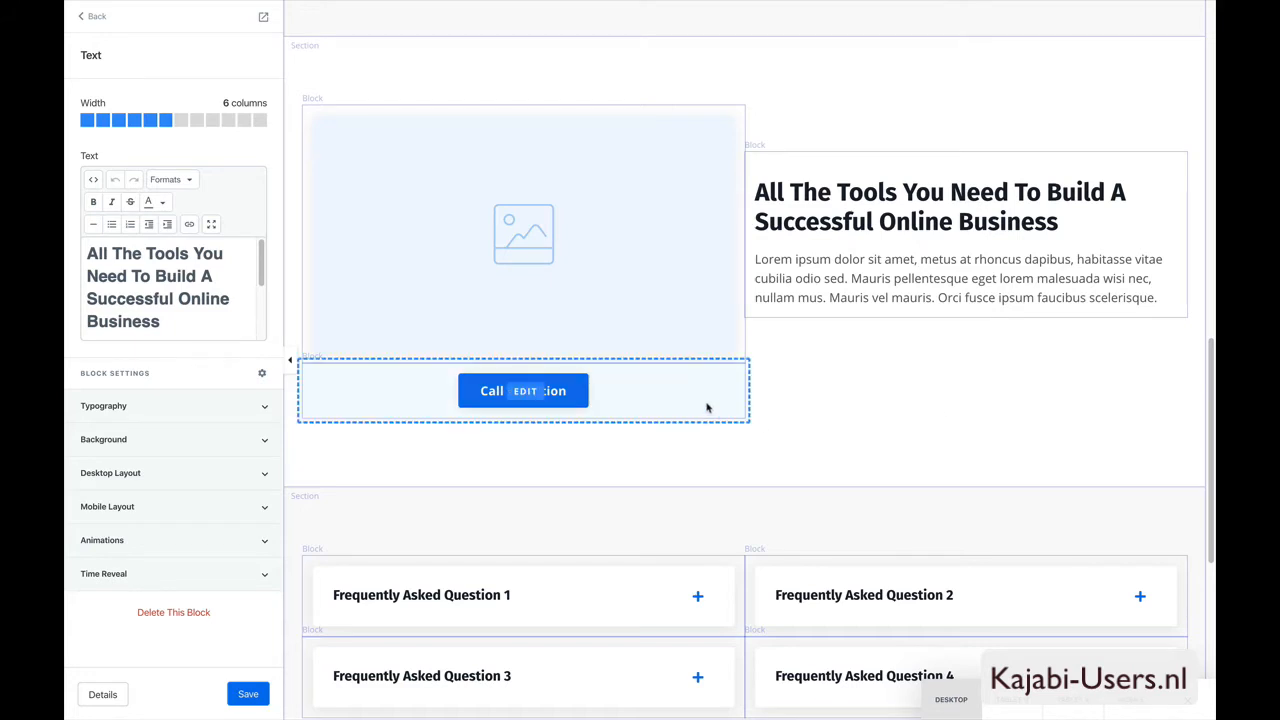
pyautogui.moveTo(703, 407)
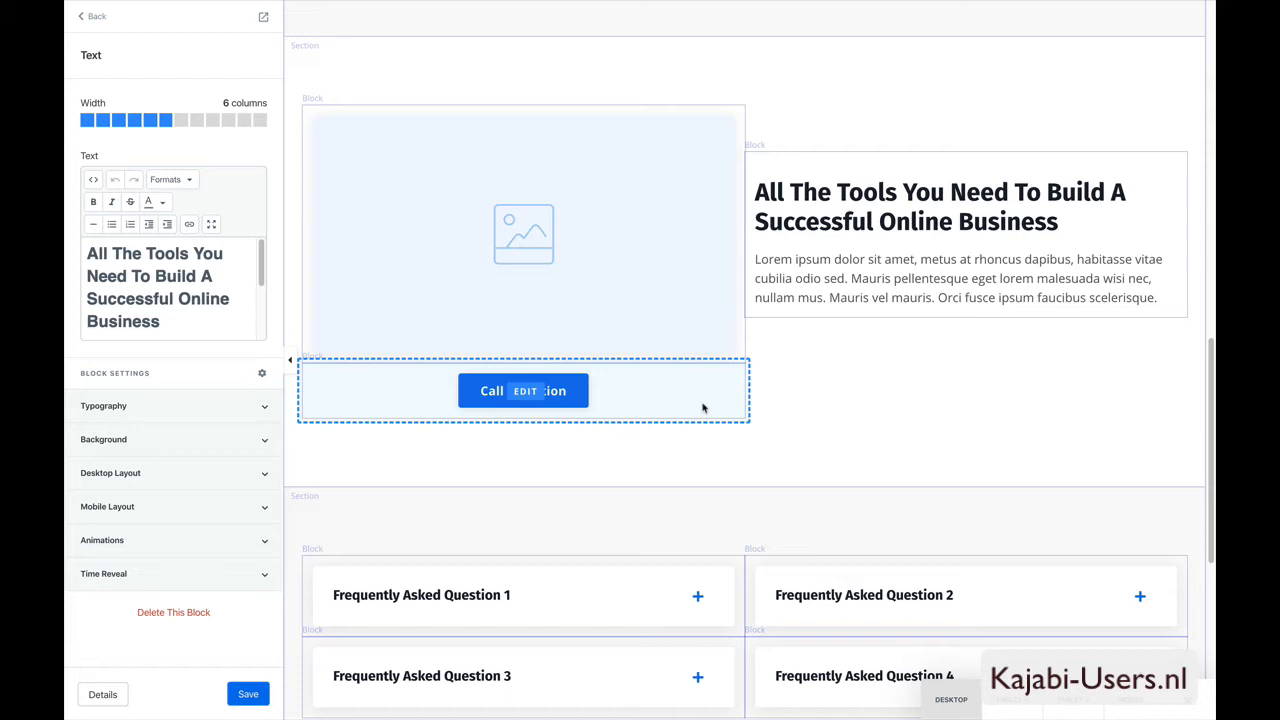
# - Delete the Call to Action button block and the heading-and-paragraph text block
pyautogui.click(523, 390)
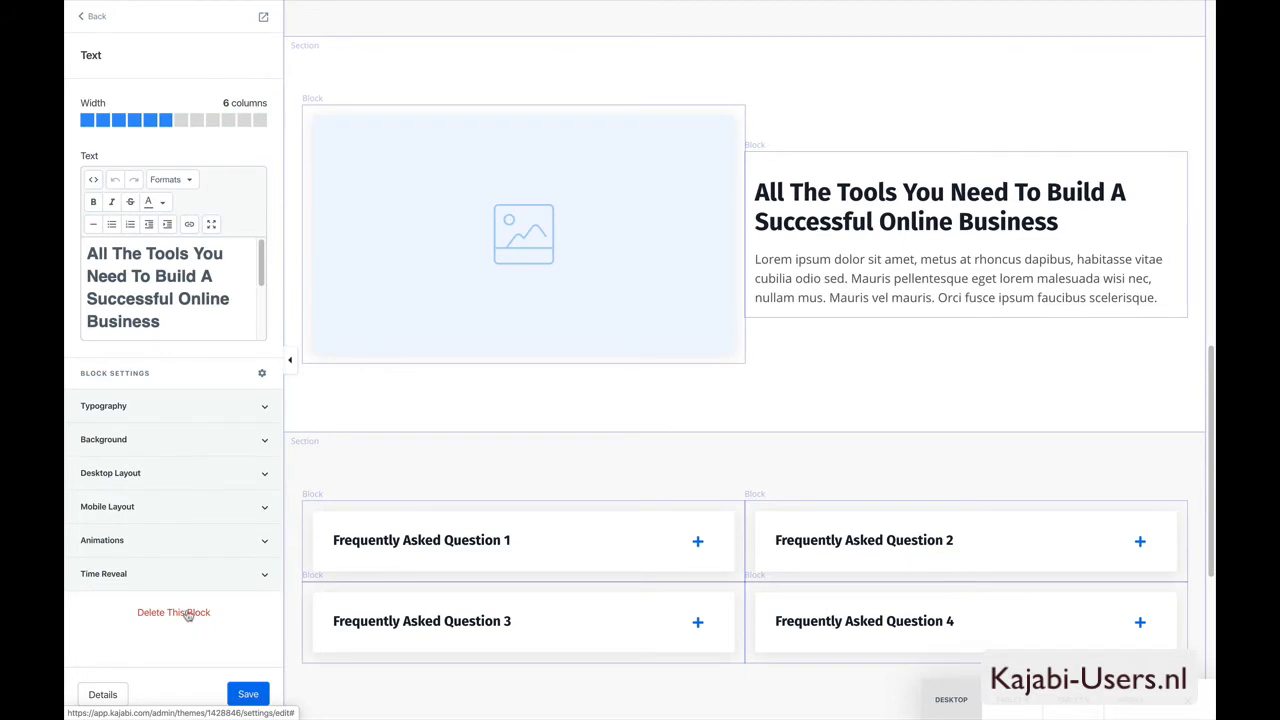
pyautogui.click(91, 16)
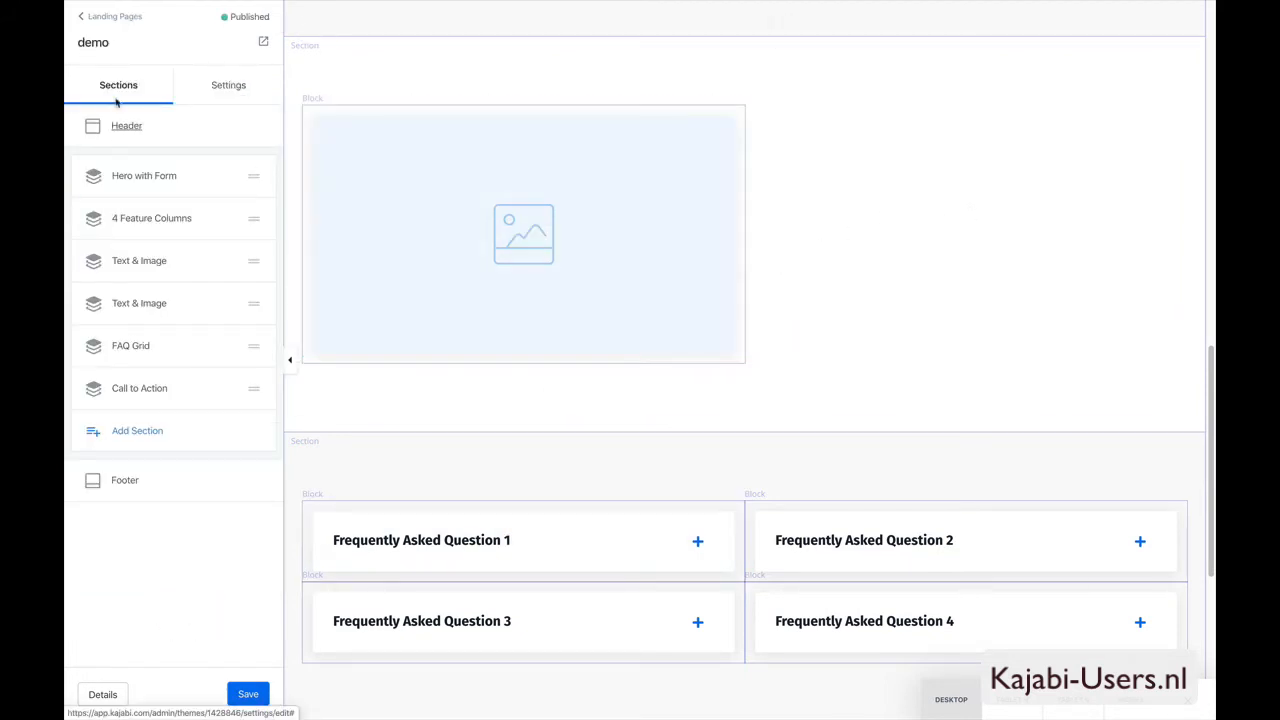
# - Add a Feature block beside the image in the Text & Image section
pyautogui.click(139, 260)
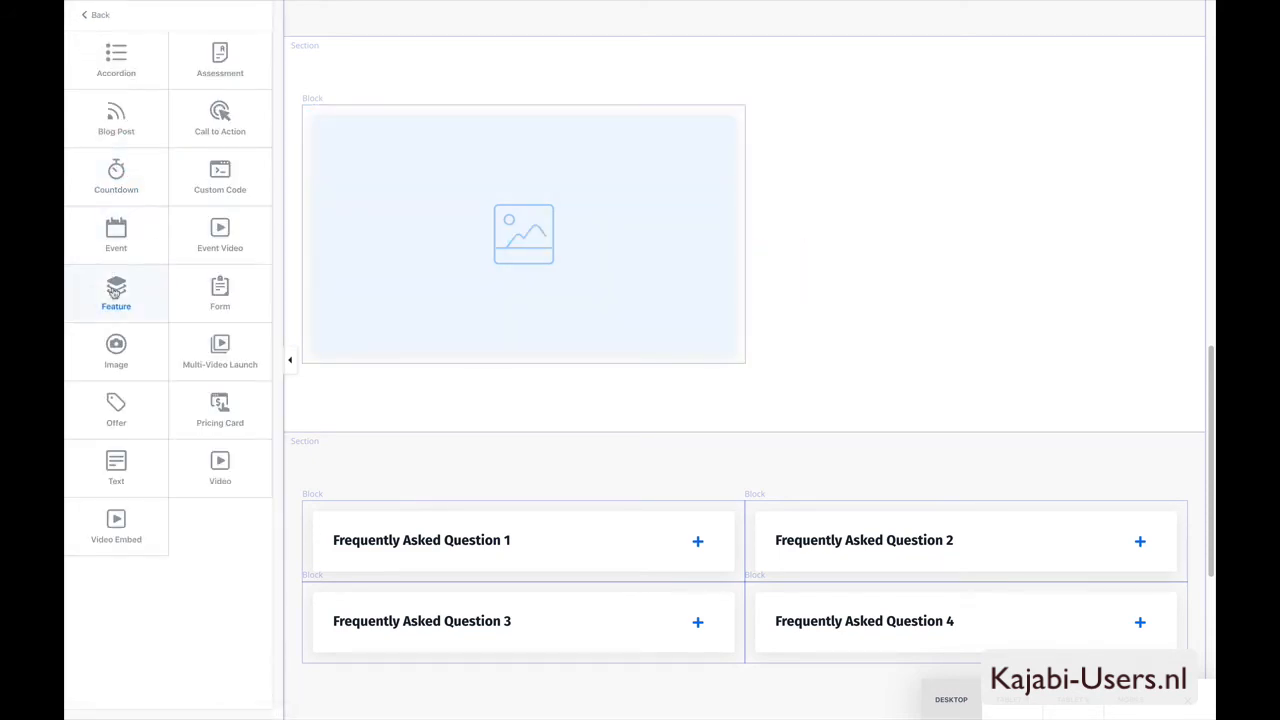
pyautogui.click(116, 293)
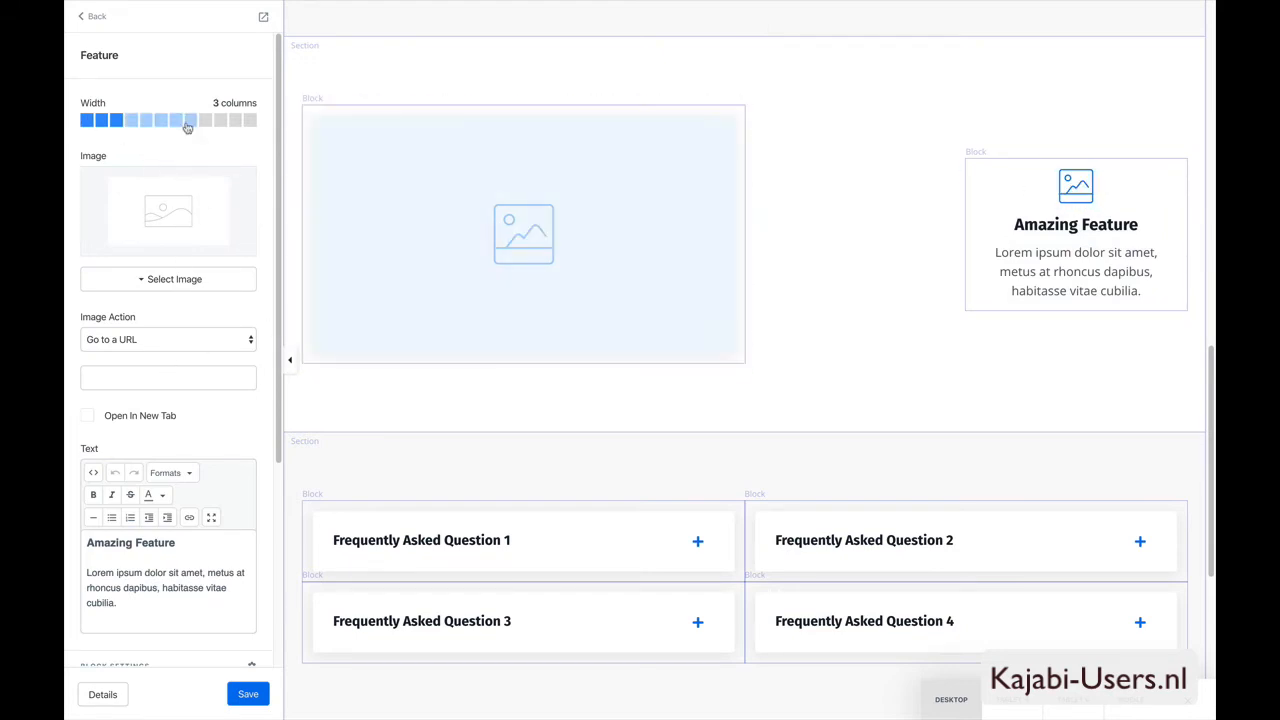
# - Set the Feature block width to 6 columns and its image width to 0
pyautogui.click(161, 120)
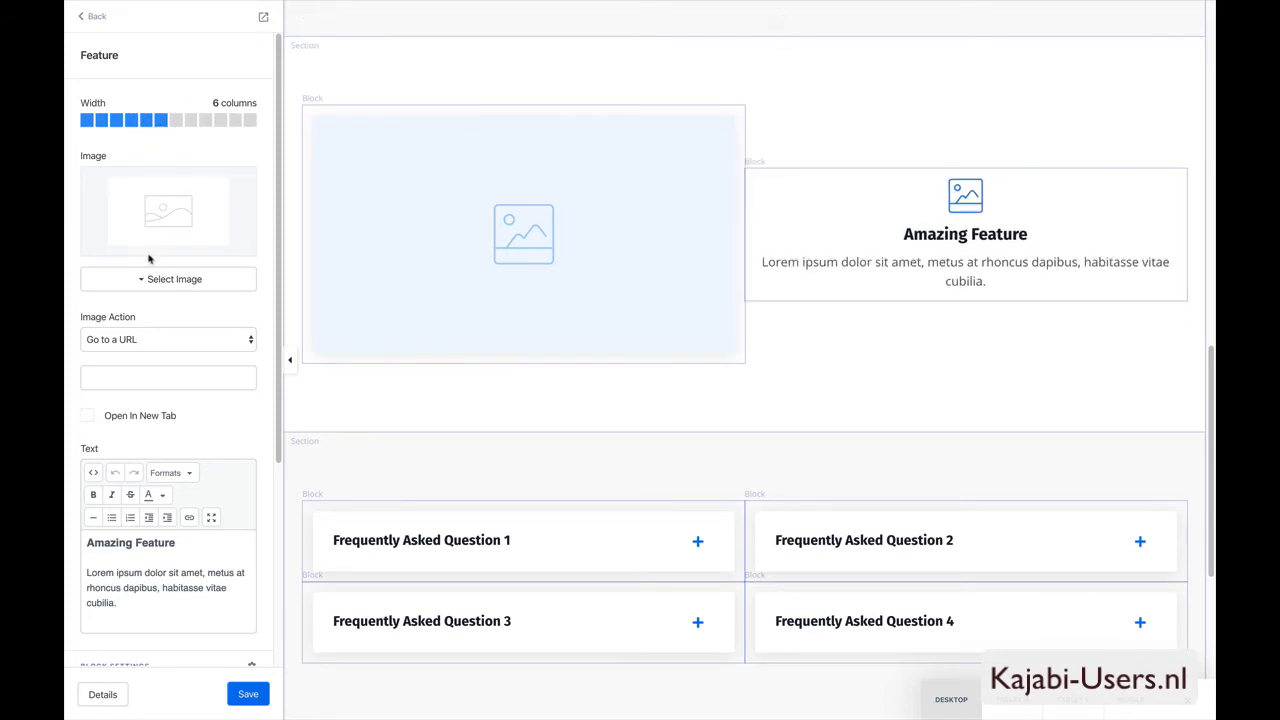
pyautogui.scroll(-3)
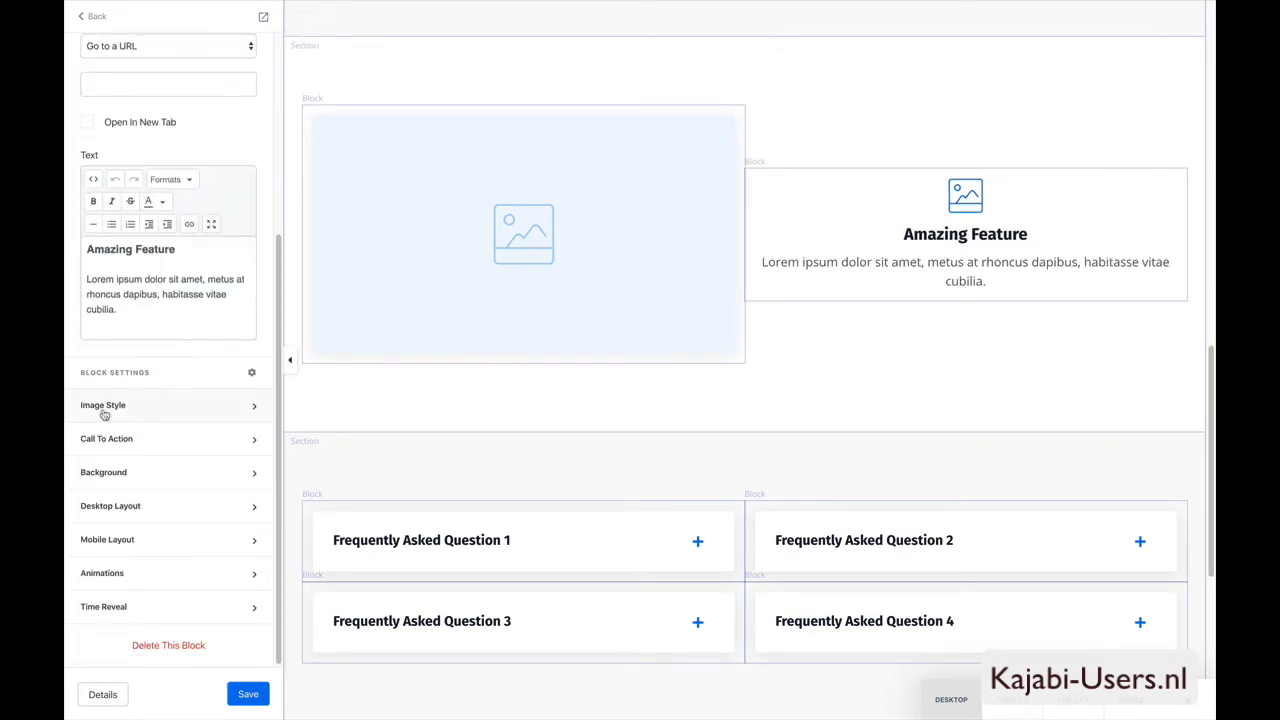
pyautogui.click(103, 405)
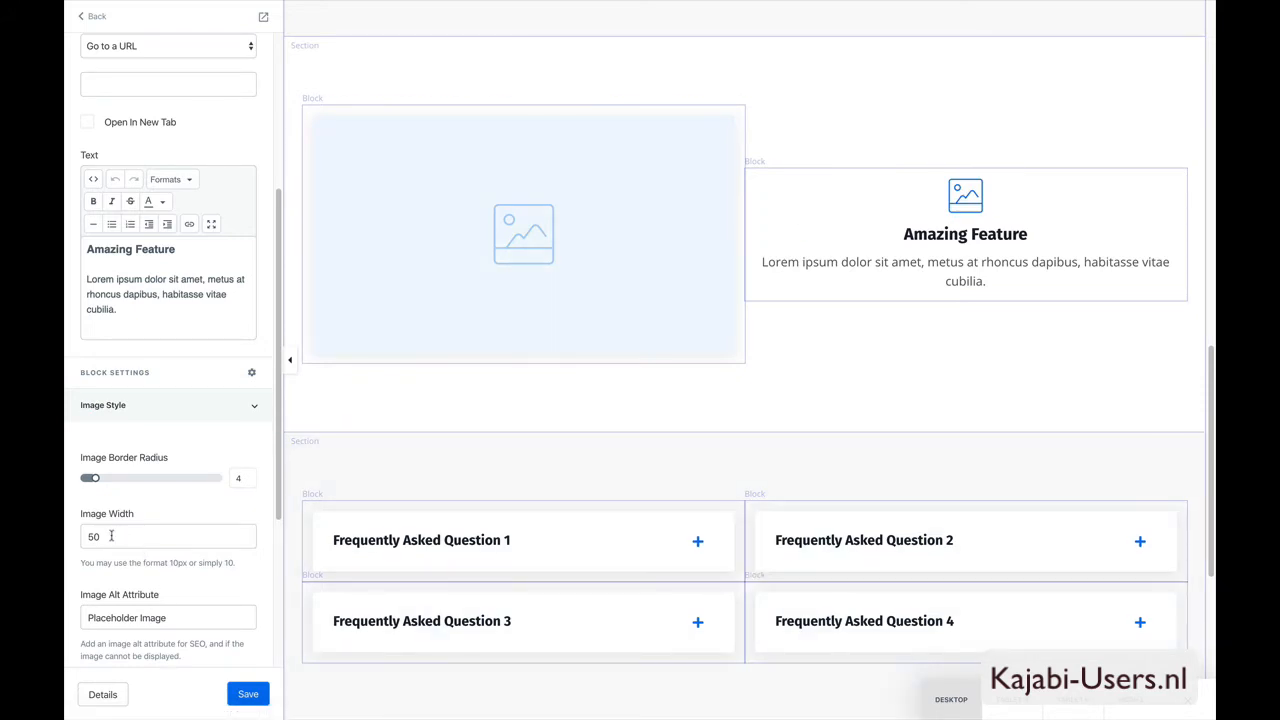
pyautogui.write('0')
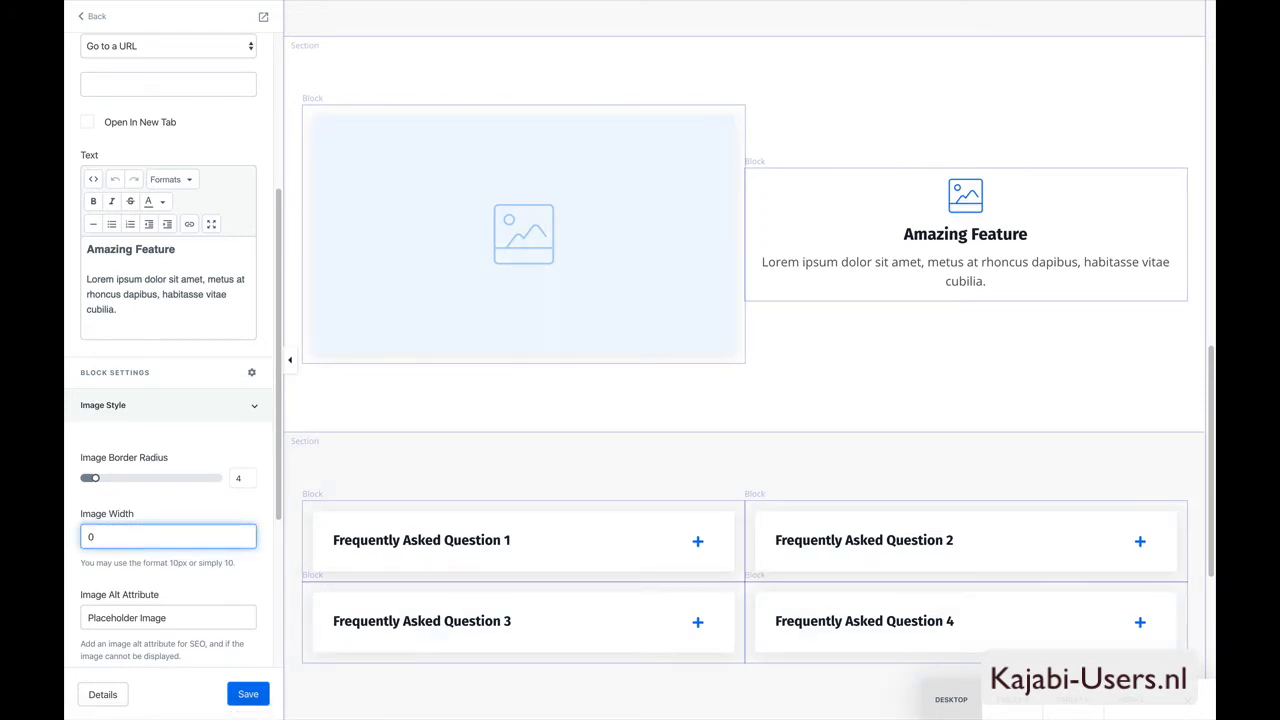
pyautogui.scroll(-3)
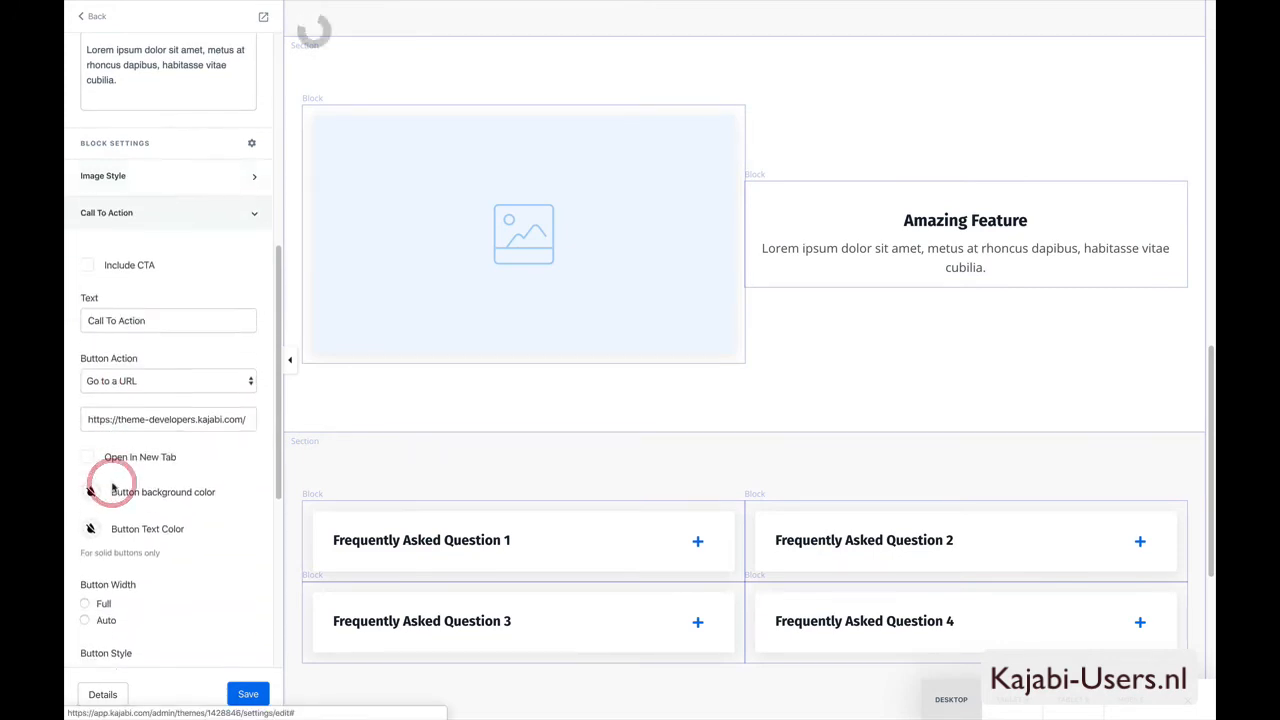
# - Enable Include CTA to add a Call To Action button below the feature text
pyautogui.click(87, 265)
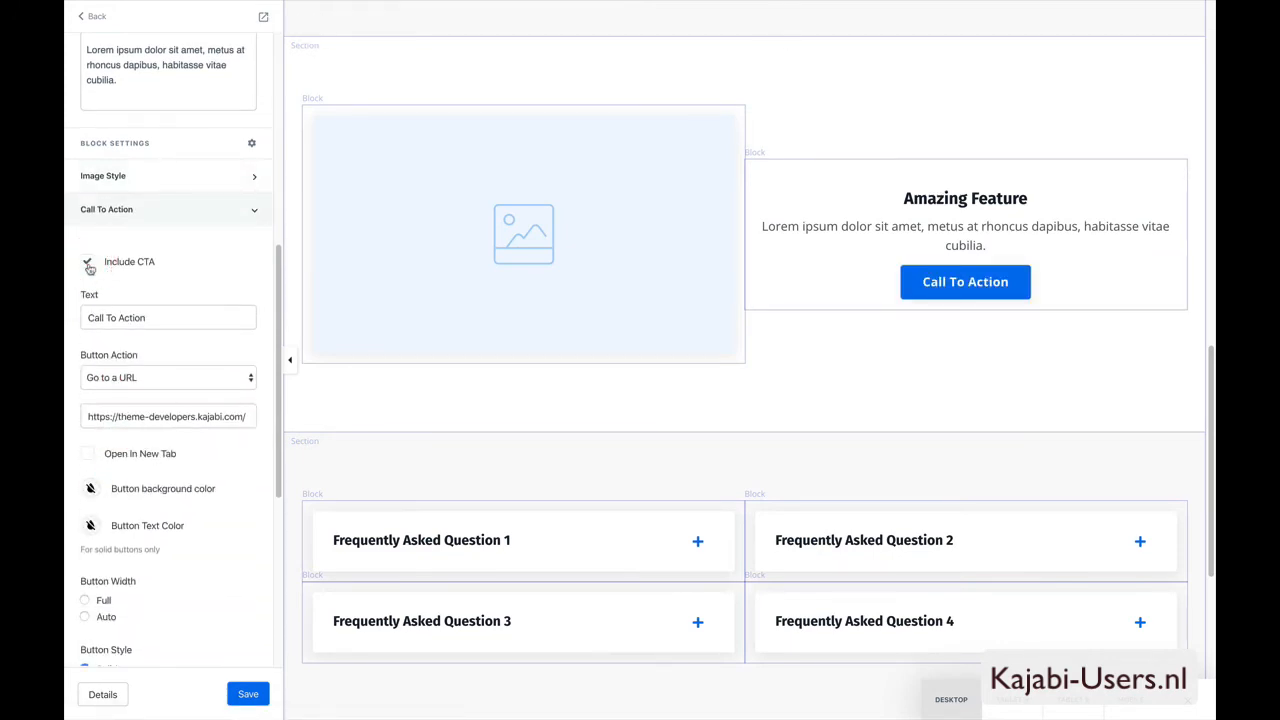
pyautogui.click(87, 261)
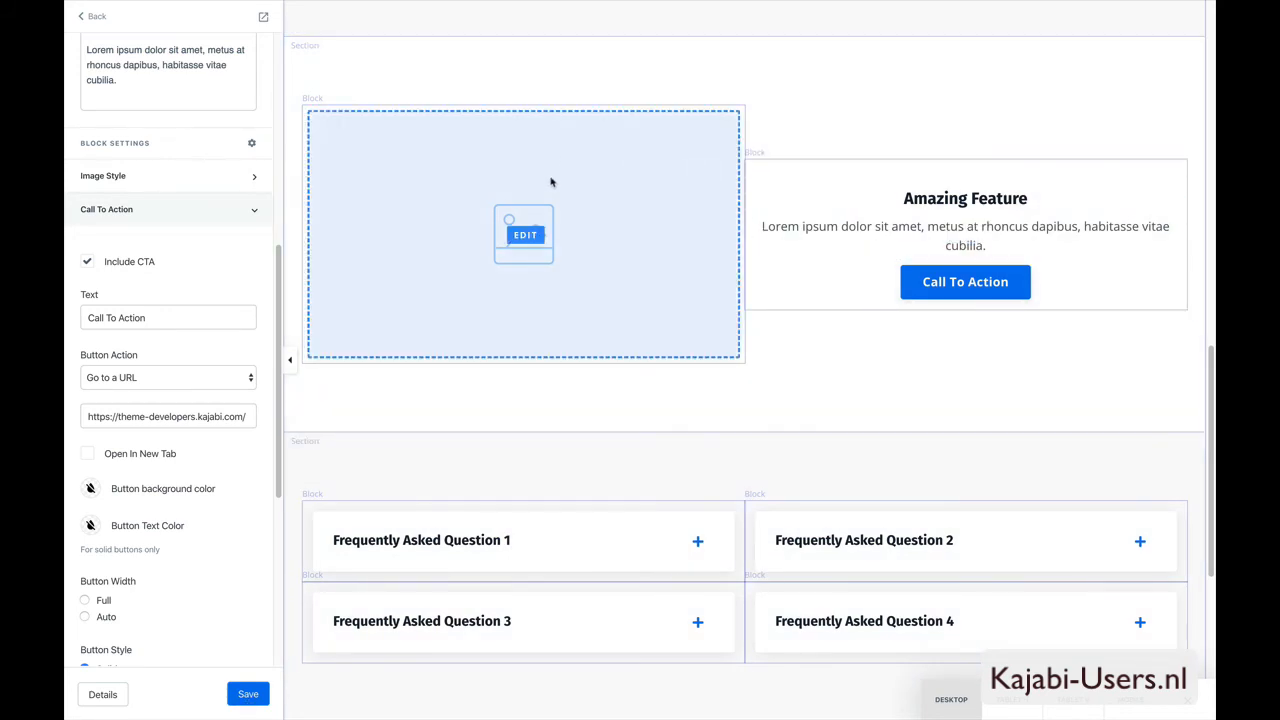
pyautogui.moveTo(856, 157)
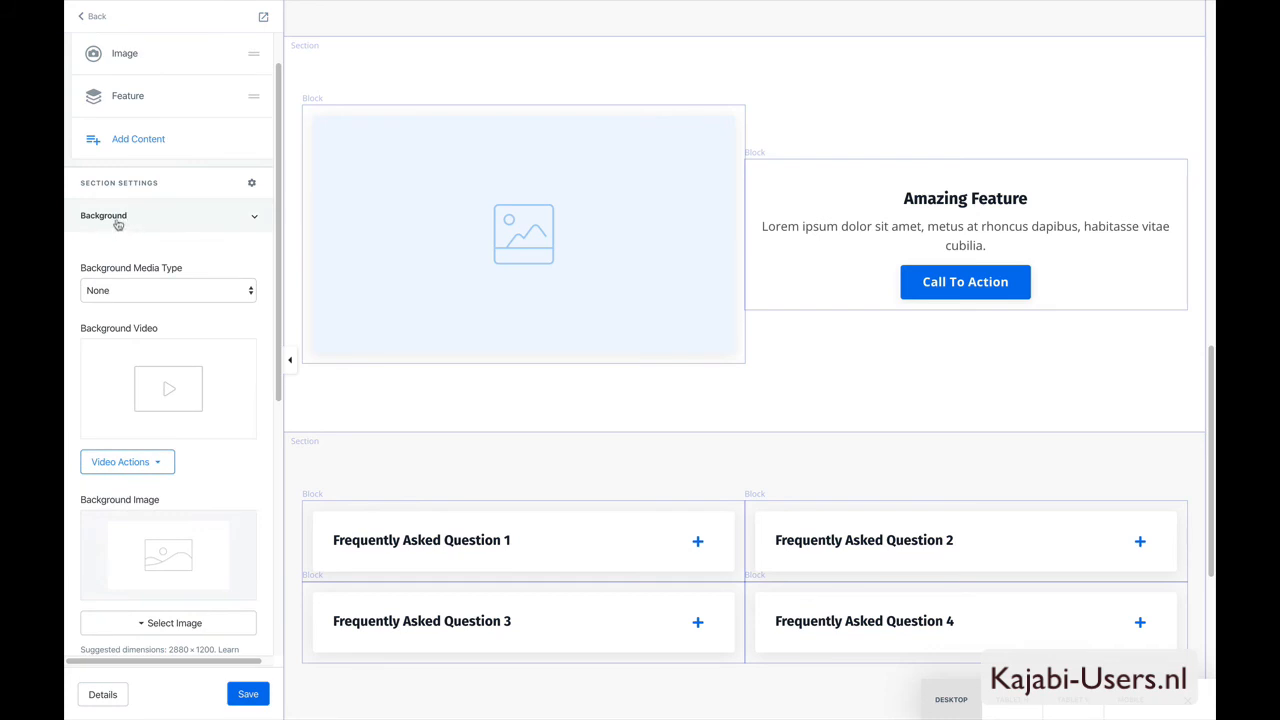
# - Change the section's desktop vertical alignment from Center to Top
pyautogui.click(110, 302)
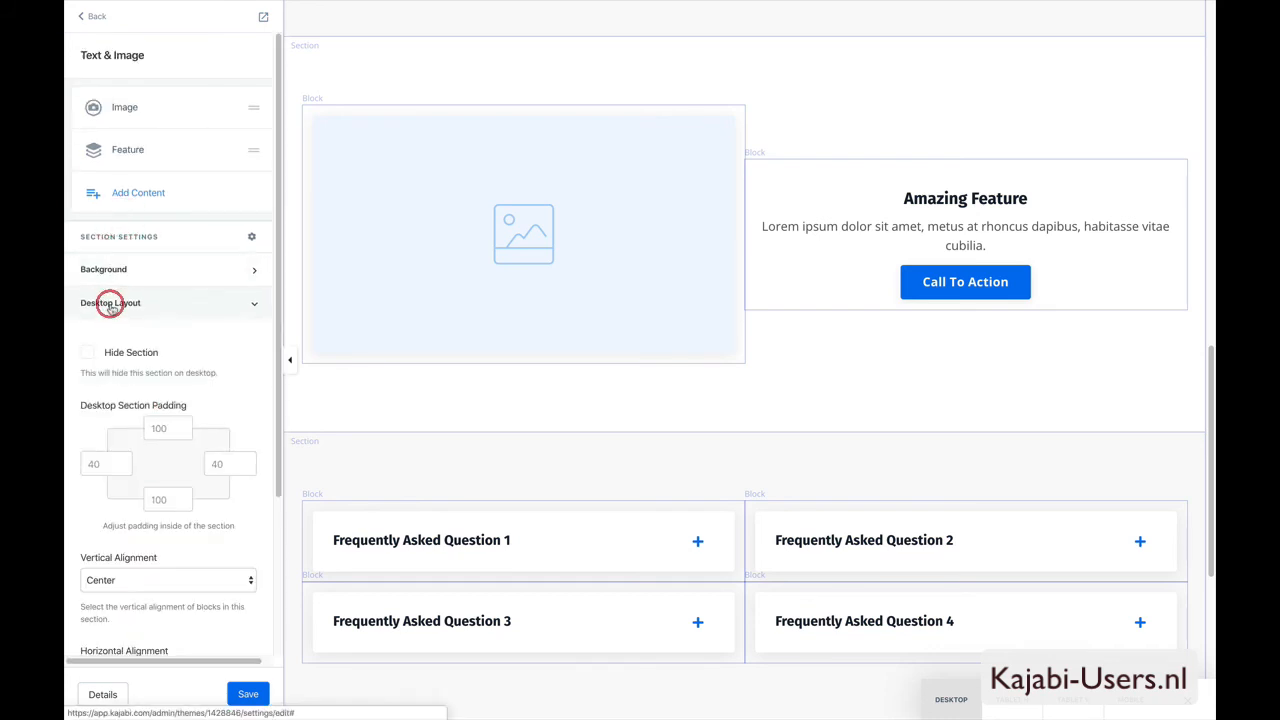
pyautogui.click(110, 302)
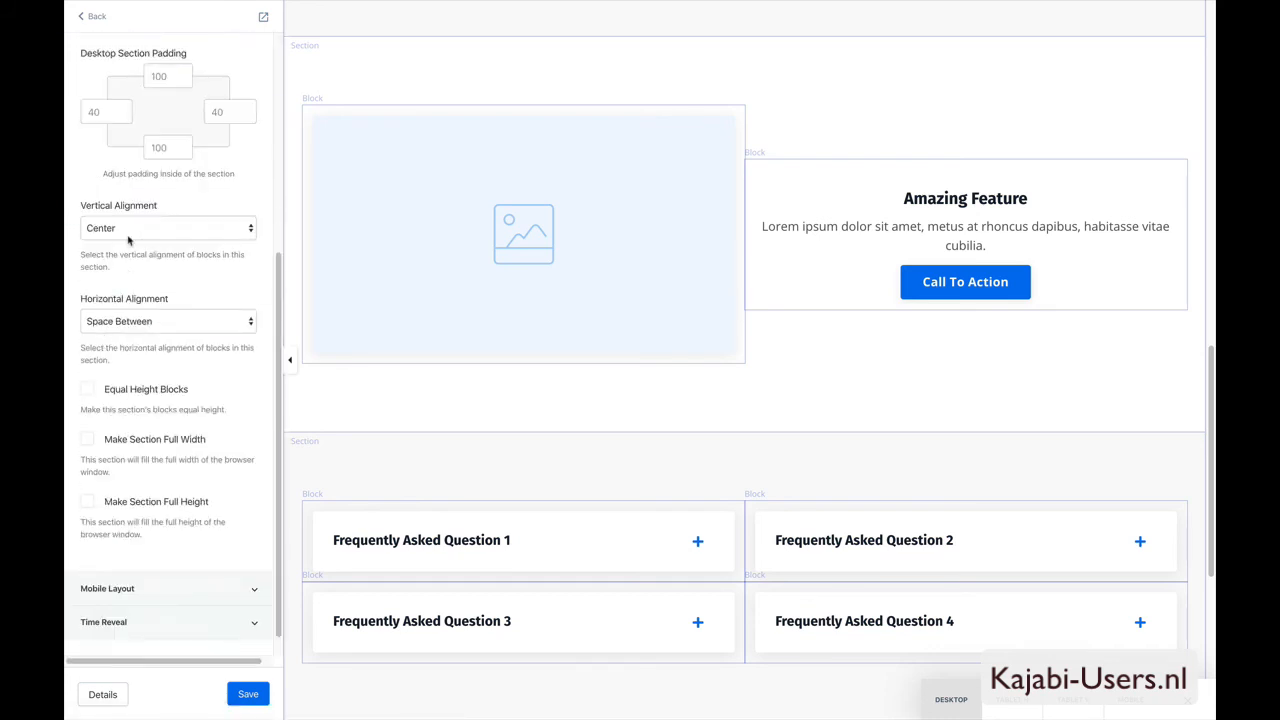
pyautogui.click(168, 228)
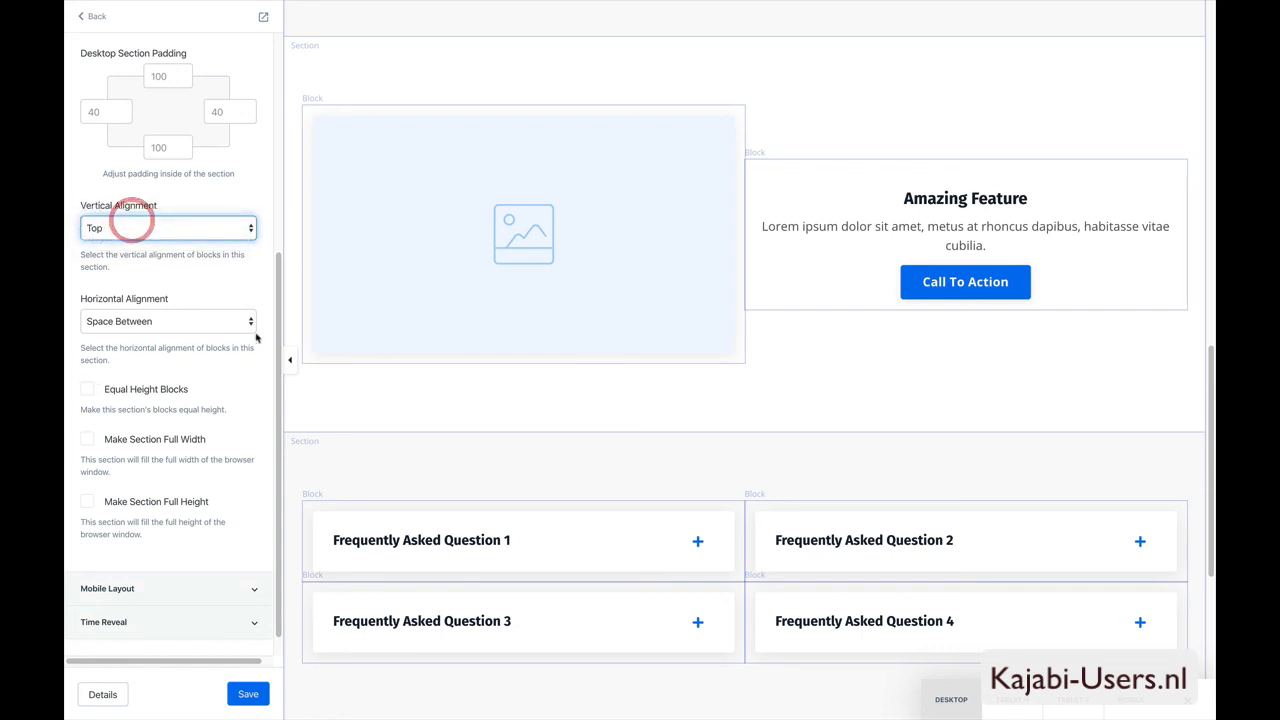